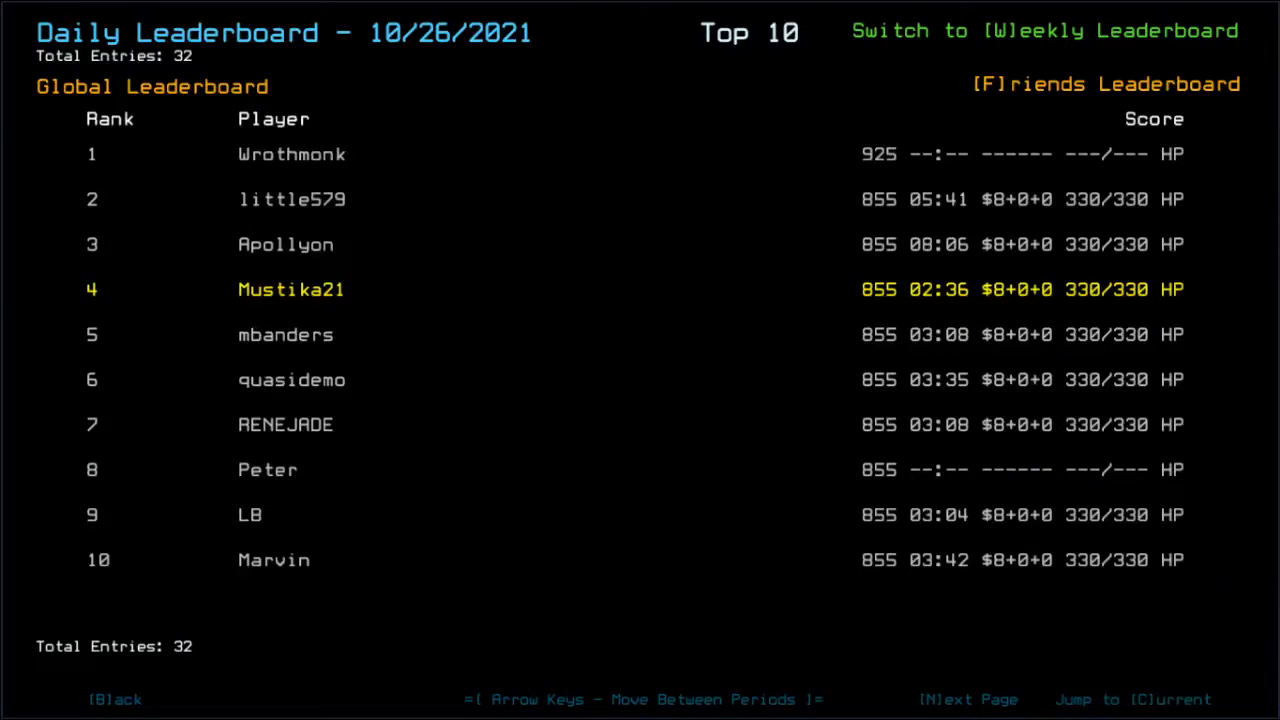
Step: Check the previous day's 10/26/2021 leaderboard, return, and switch to the Friends ranking
{"action": "key", "text": "Left"}
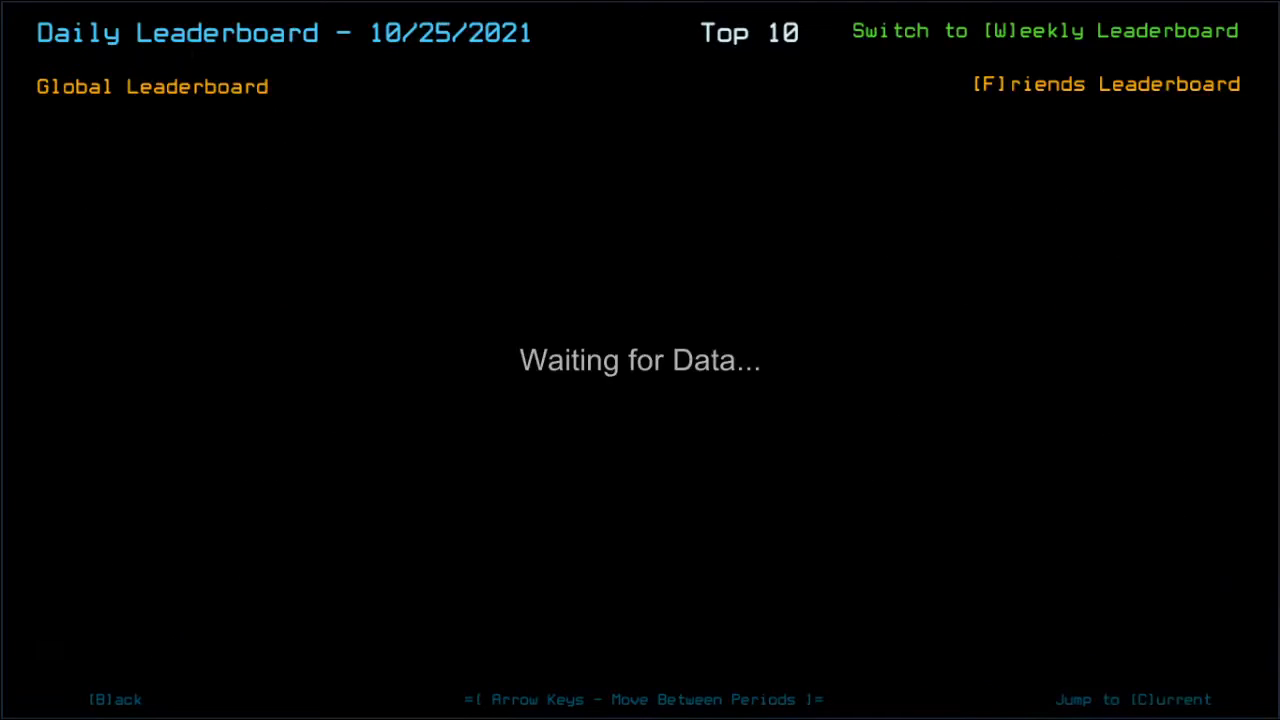
{"action": "key", "text": "Right"}
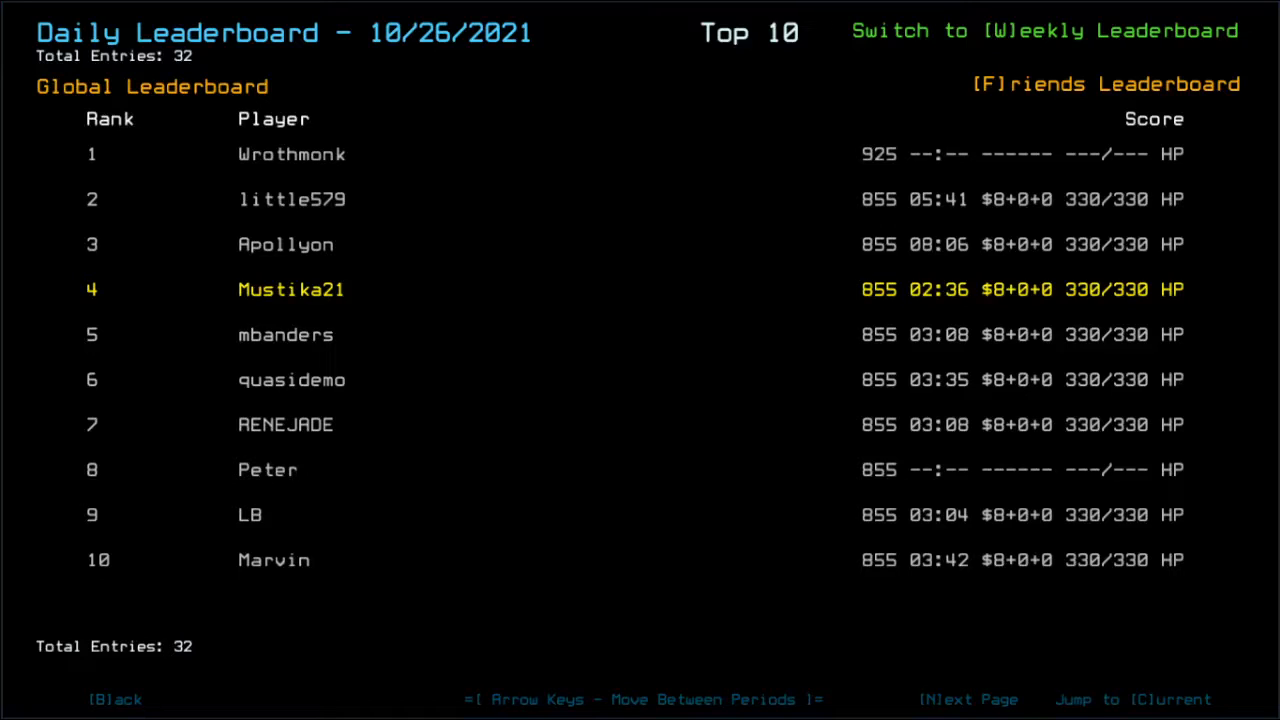
{"action": "left_click", "coordinate": [1105, 83]}
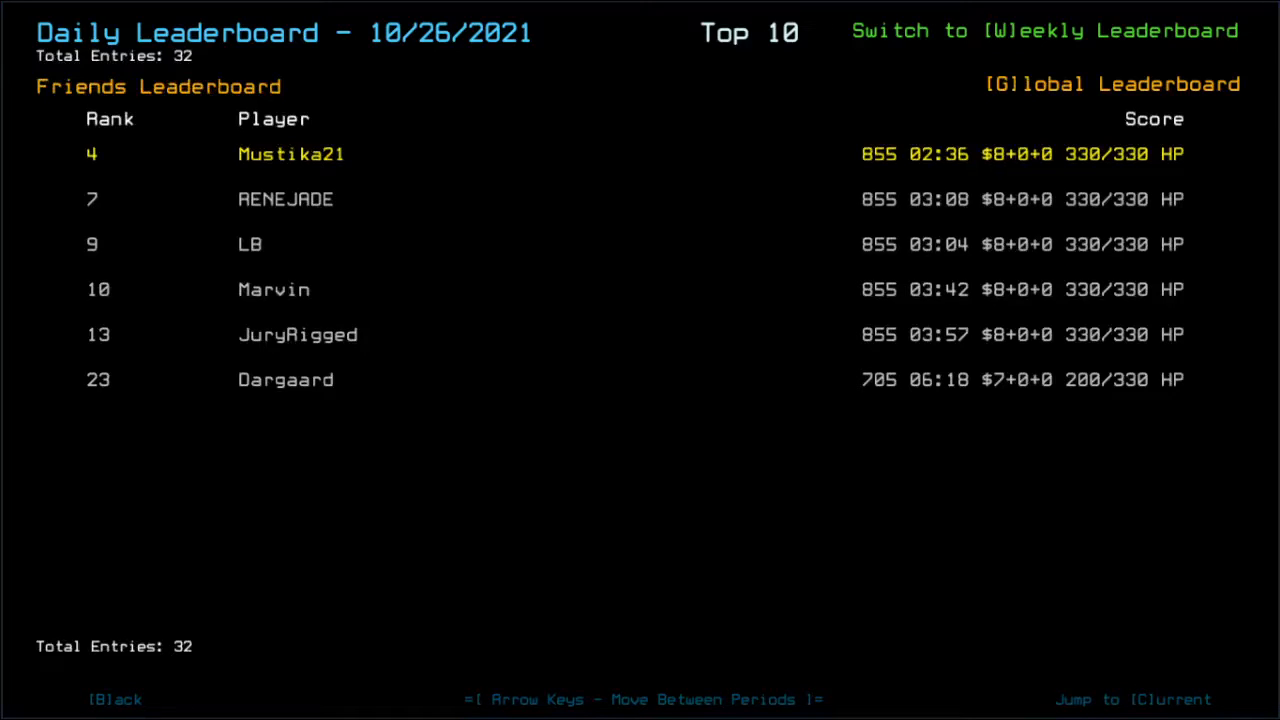
{"action": "left_click", "coordinate": [1110, 83]}
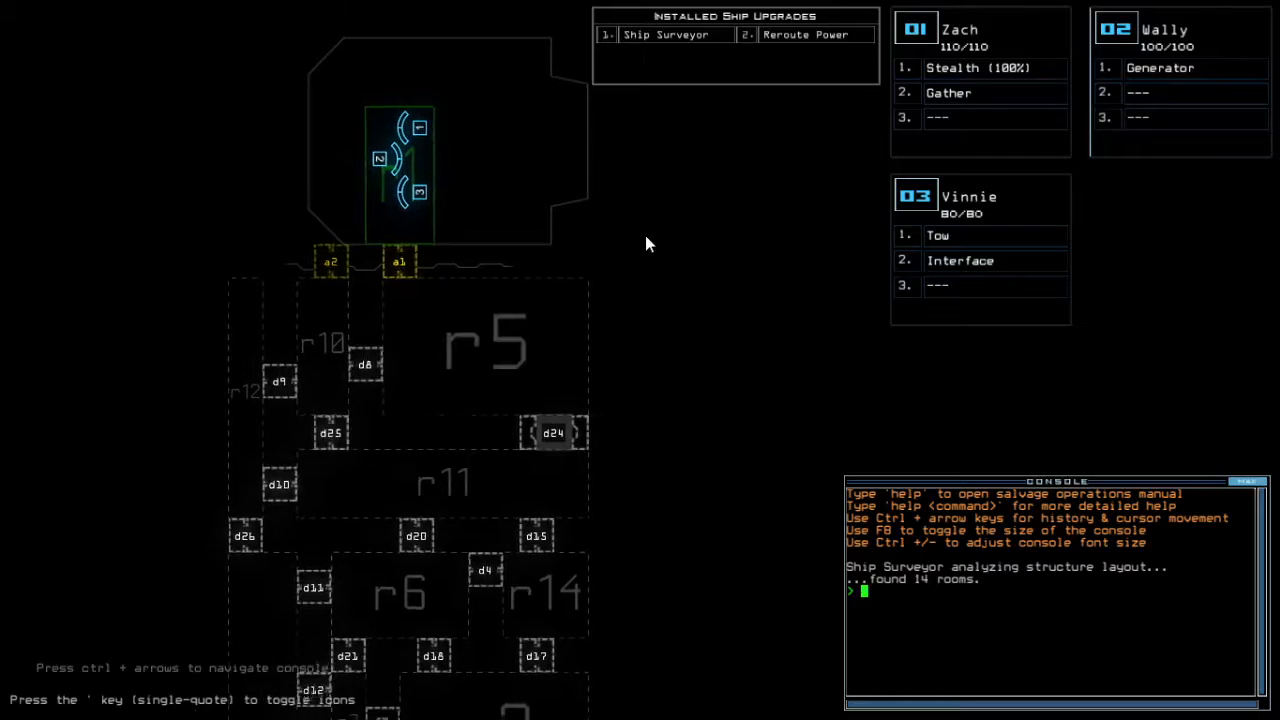
Step: Scroll the ship schematic and run 'status' to view the derelict's infestations and scrap capacity
{"action": "scroll", "scroll_direction": "down", "scroll_amount": 3}
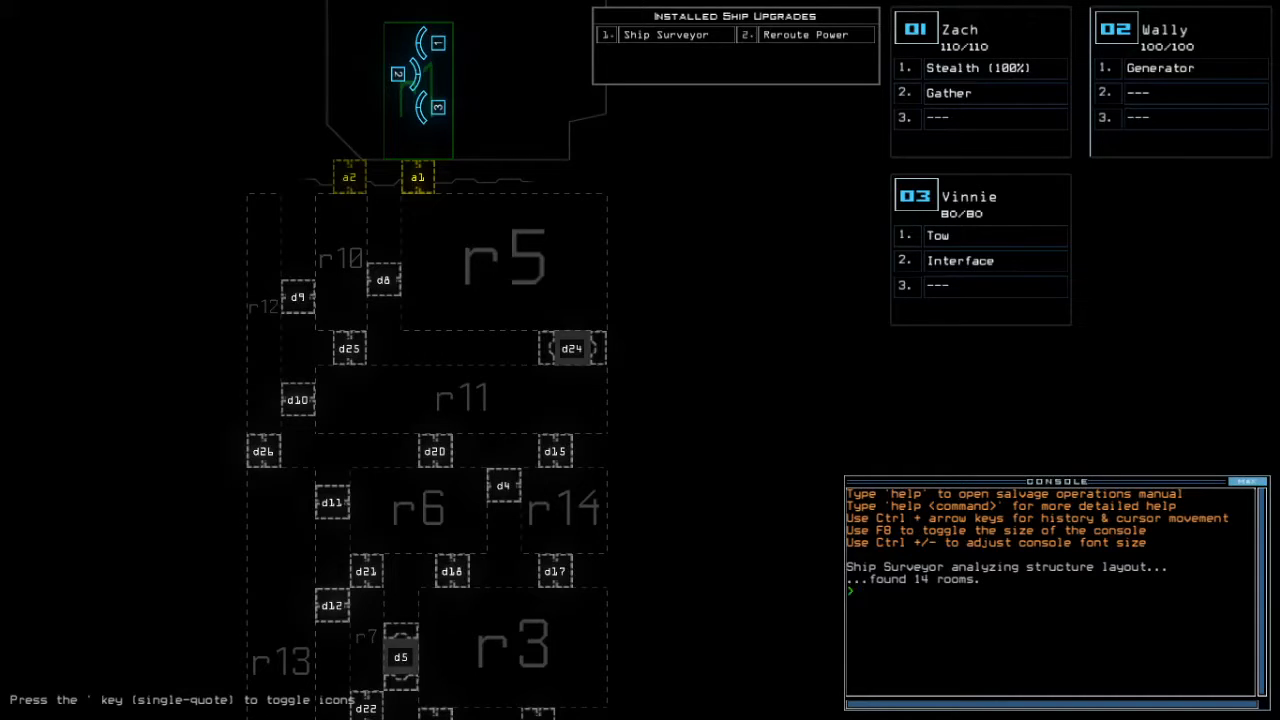
{"action": "type", "text": "status"}
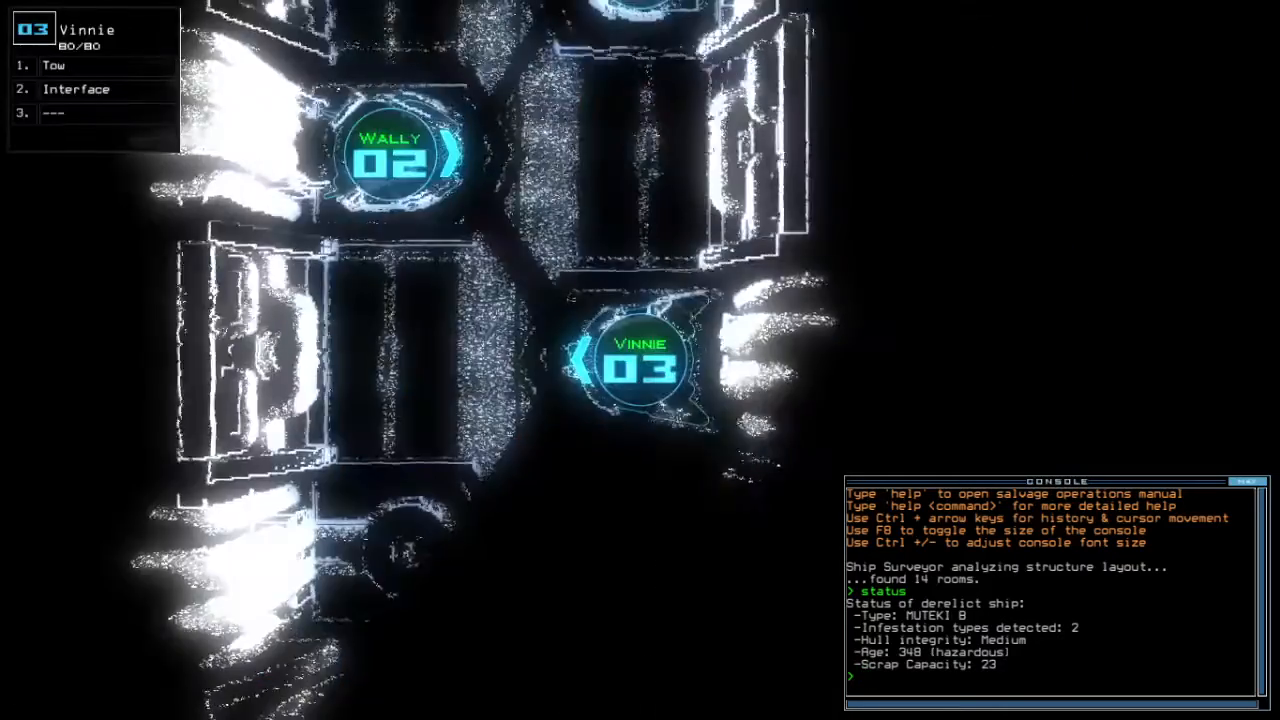
Step: Swap upgrades so drone 03 carries Stealth, Interface and Gather, and send drone 1 to r11
{"action": "type", "text": "swap"}
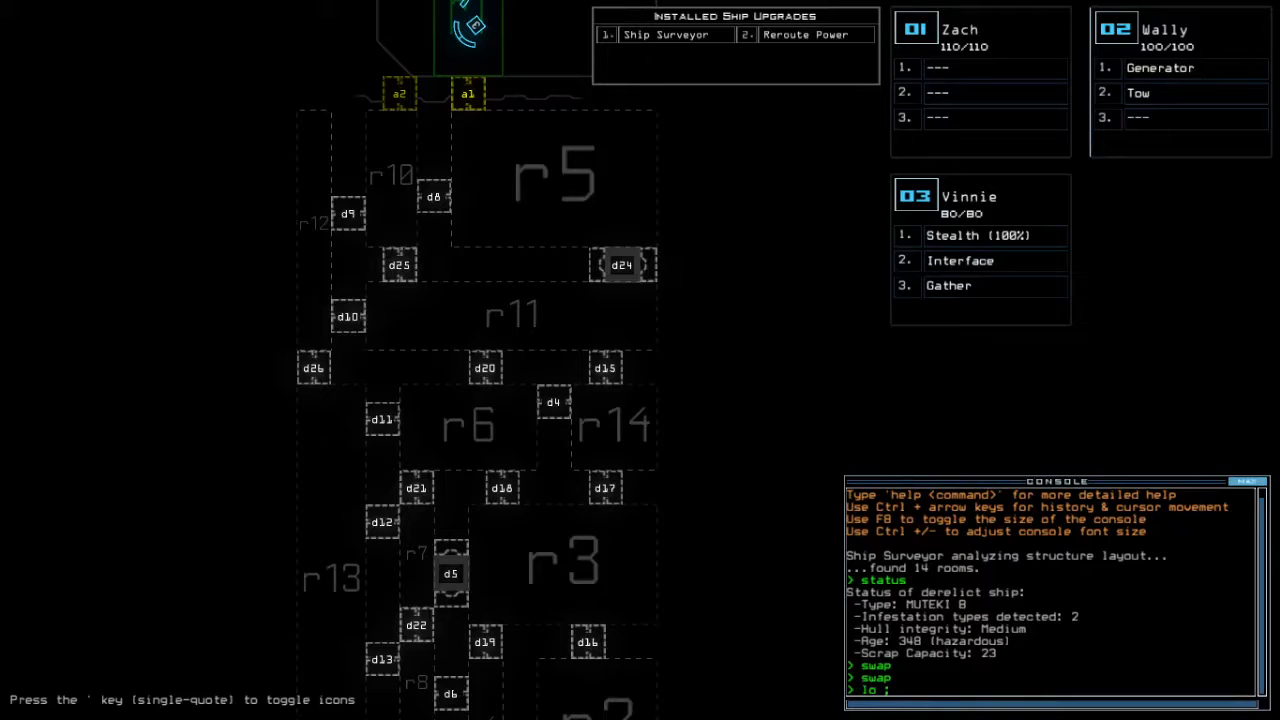
{"action": "type", "text": "navigate 1 r11"}
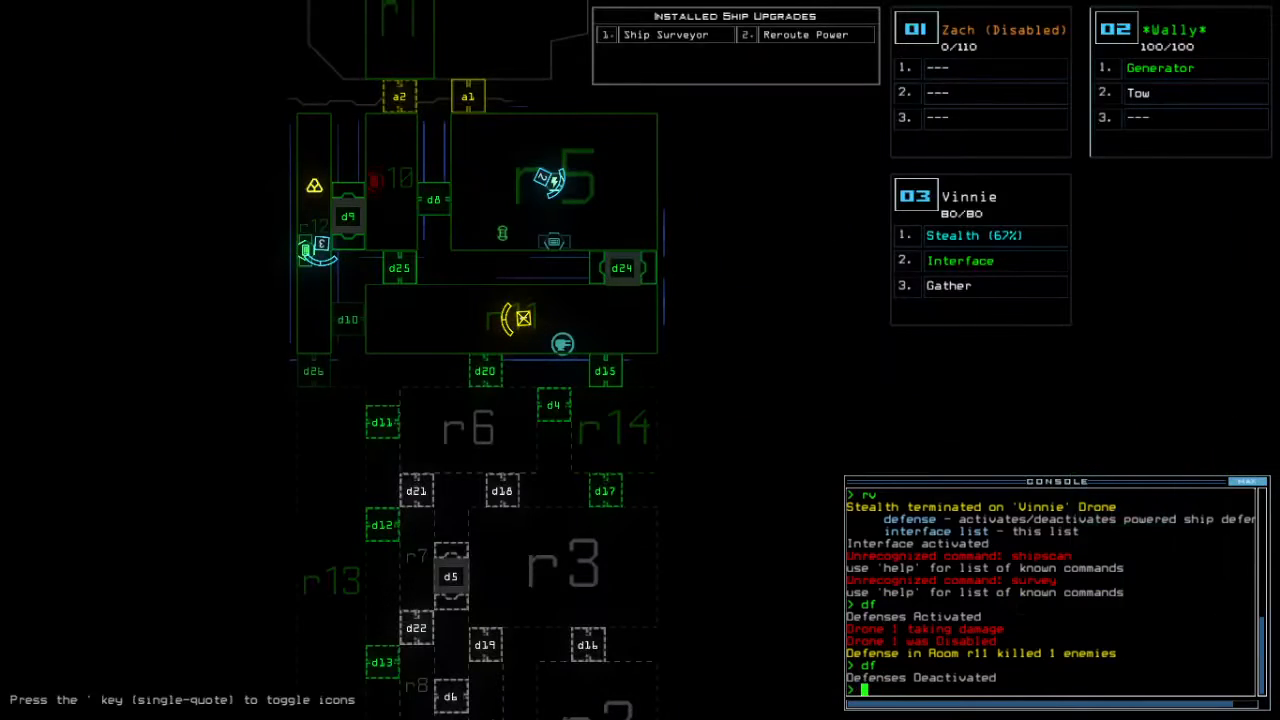
Step: Close doors with 'cccc' and toggle the generator while gathering scrap and towing drone 01
{"action": "type", "text": "cccc"}
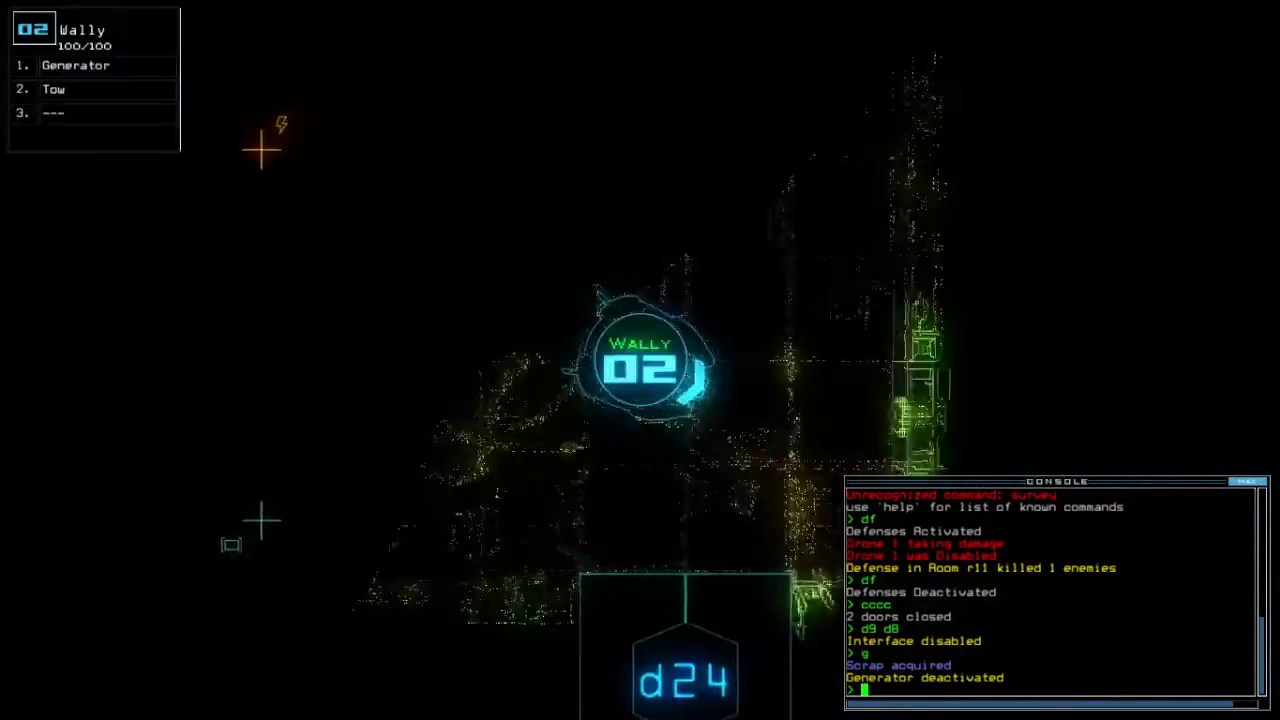
{"action": "type", "text": "generator"}
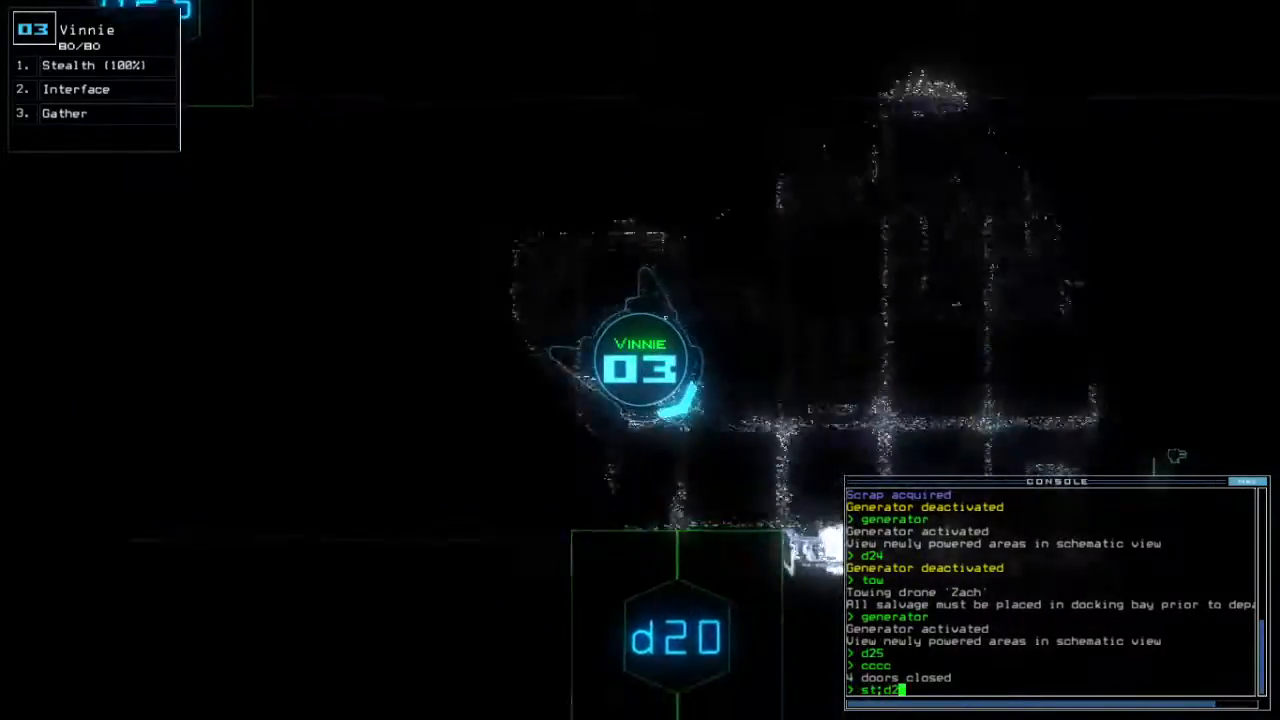
Step: Submit the stealth door command, restart the generator, and stealth Vinnie toward d14
{"action": "key", "text": "enter"}
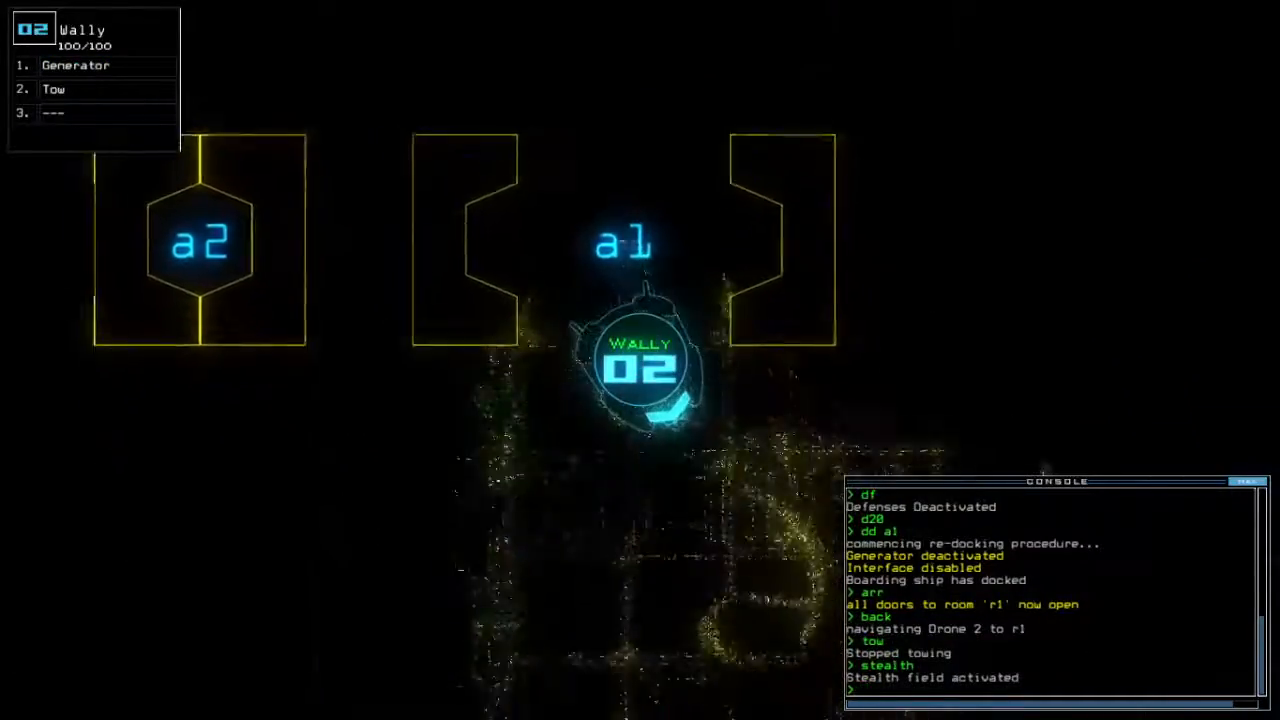
{"action": "type", "text": "generator"}
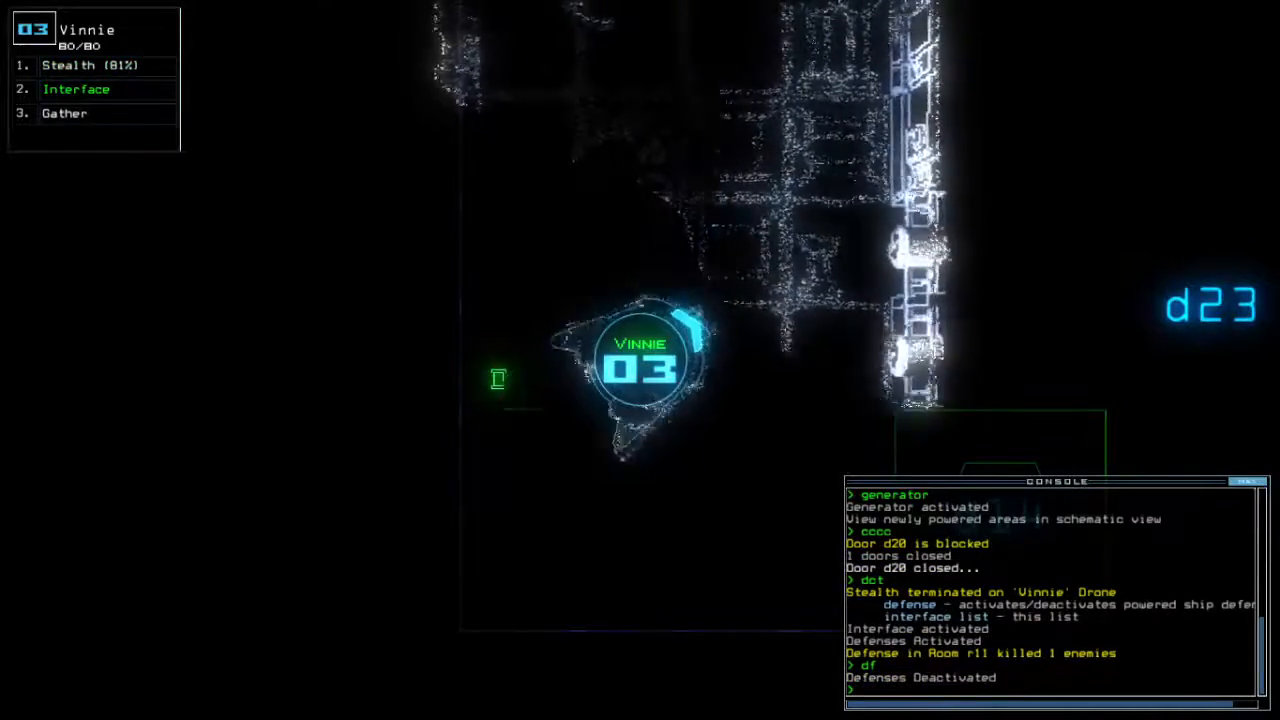
{"action": "type", "text": "st;d14"}
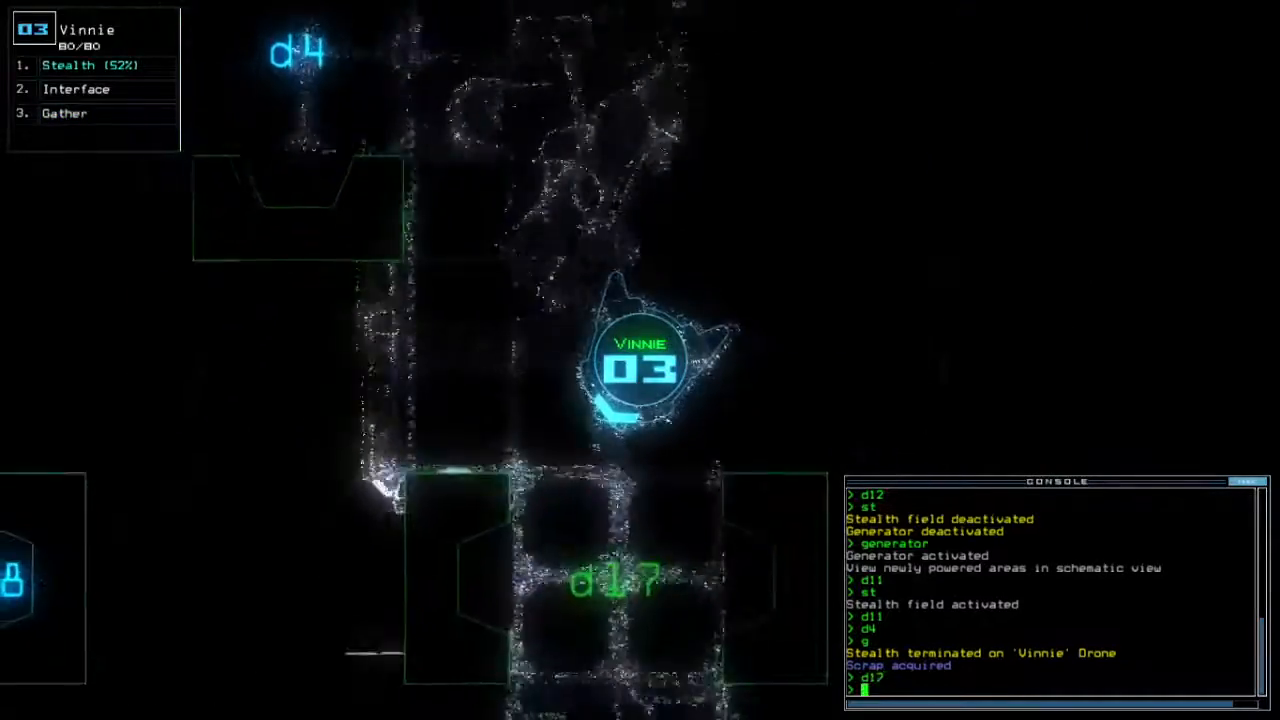
Step: Toggle Vinnie's stealth on and off while it gathers scrap and heads past d17 to d4
{"action": "type", "text": "stealth"}
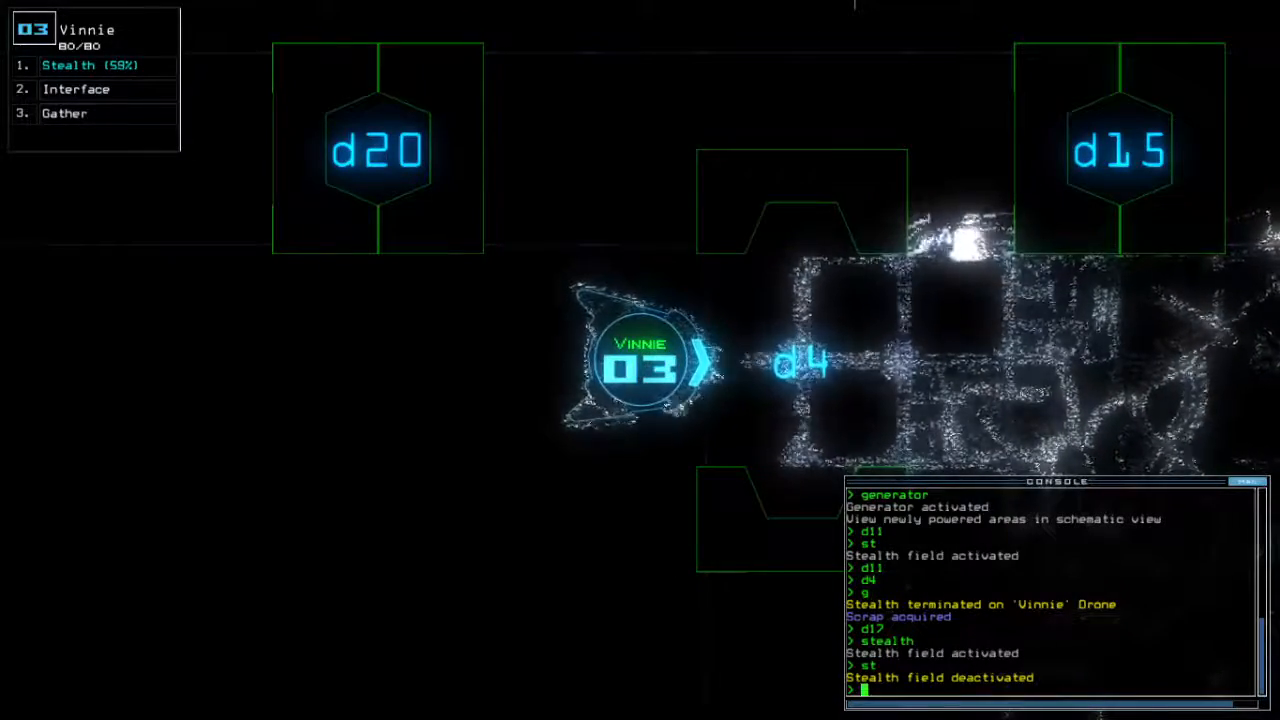
{"action": "type", "text": "stealth"}
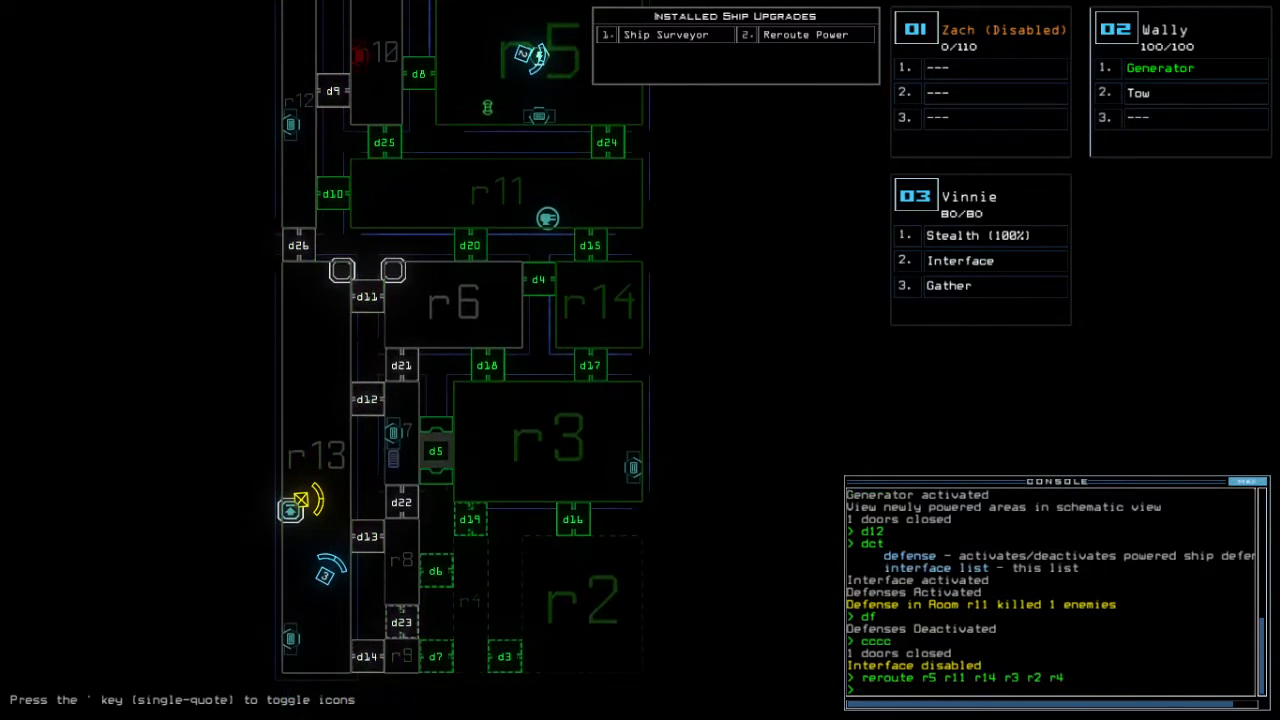
Step: Reroute power adding room r7 and move Vinnie to door d12
{"action": "type", "text": "reroute r5 +"}
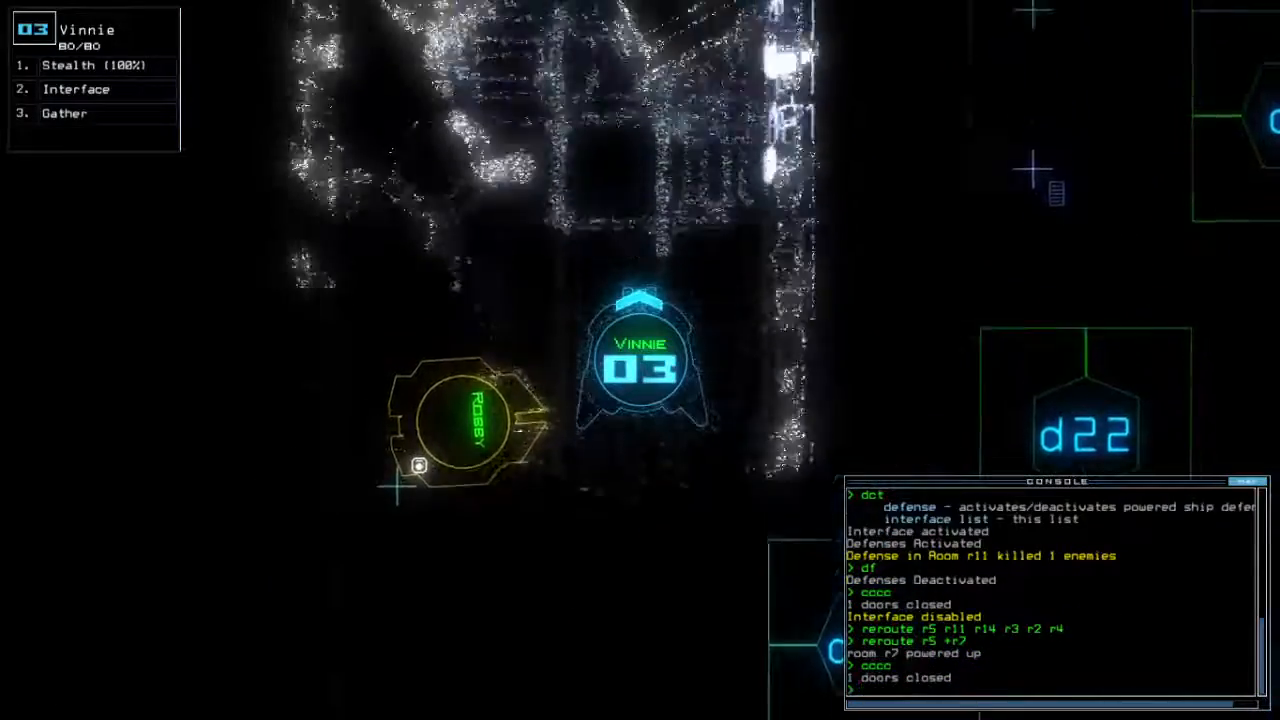
{"action": "type", "text": "d12"}
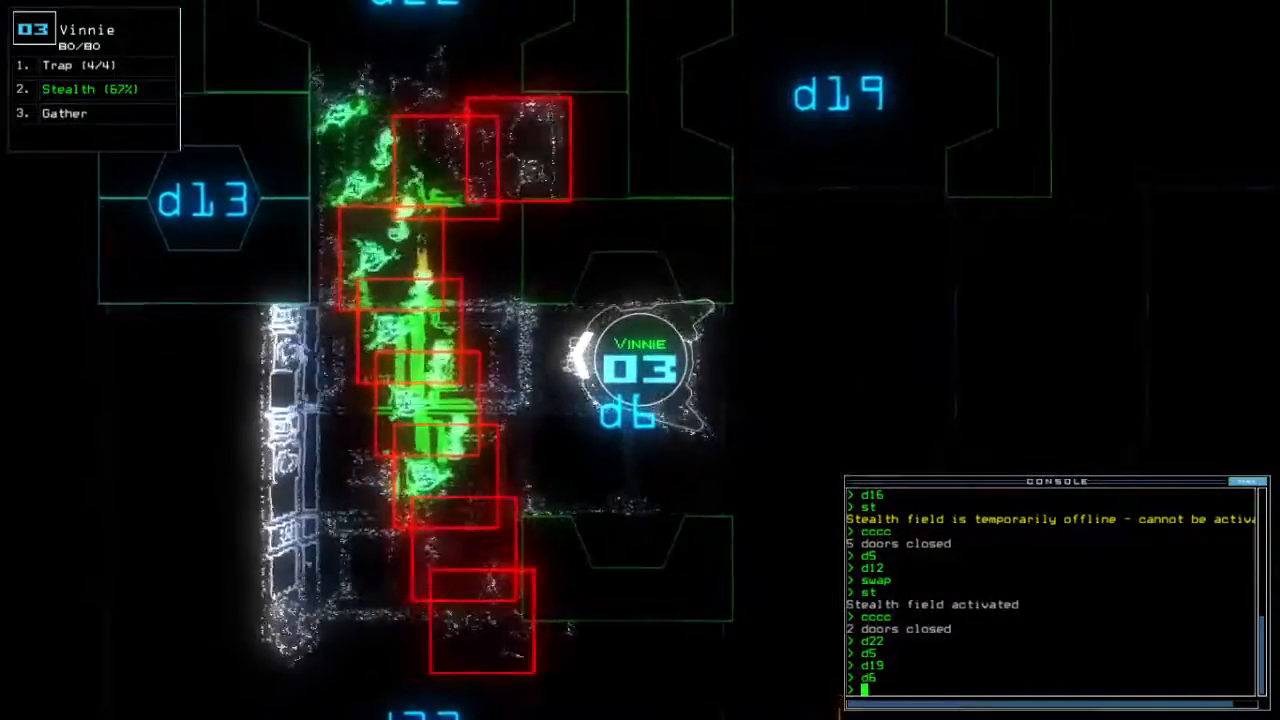
Step: Drop a trap among the leapers near d6 and detonate it
{"action": "type", "text": "trap"}
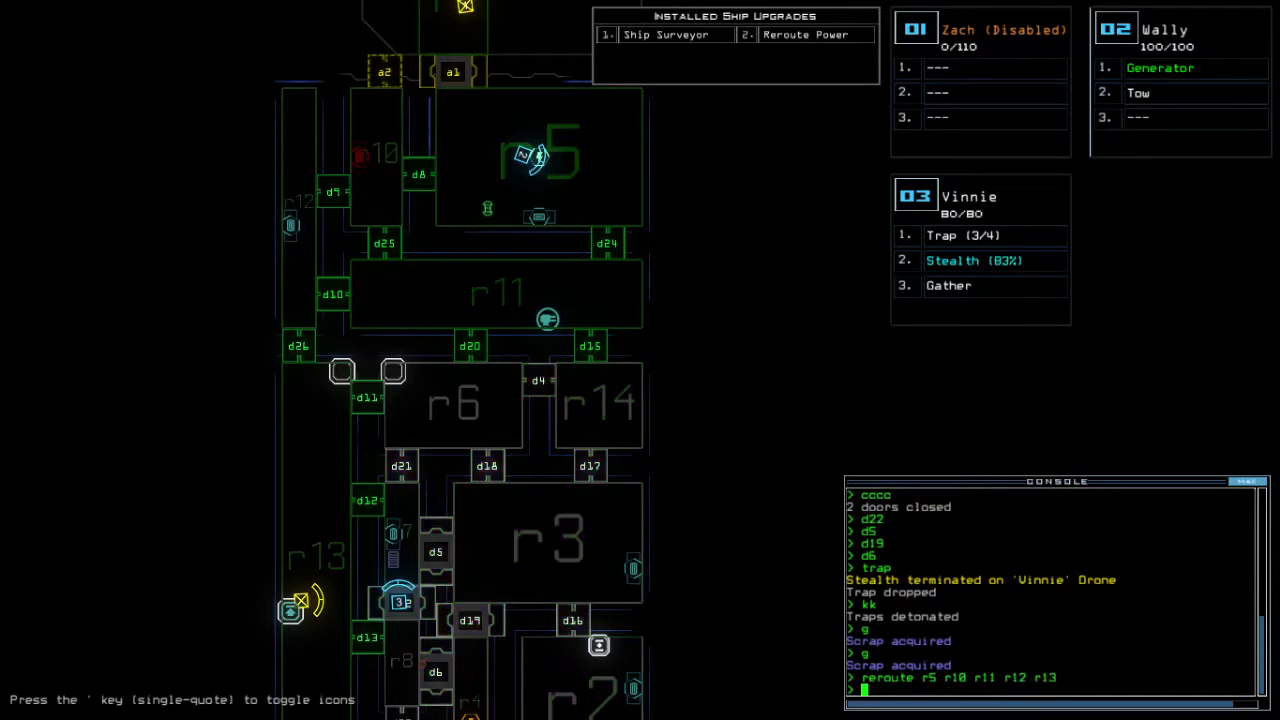
Step: Send Vinnie through doors d9 and d2 to gather scrap before re-docking at a2
{"action": "type", "text": "d9 d2"}
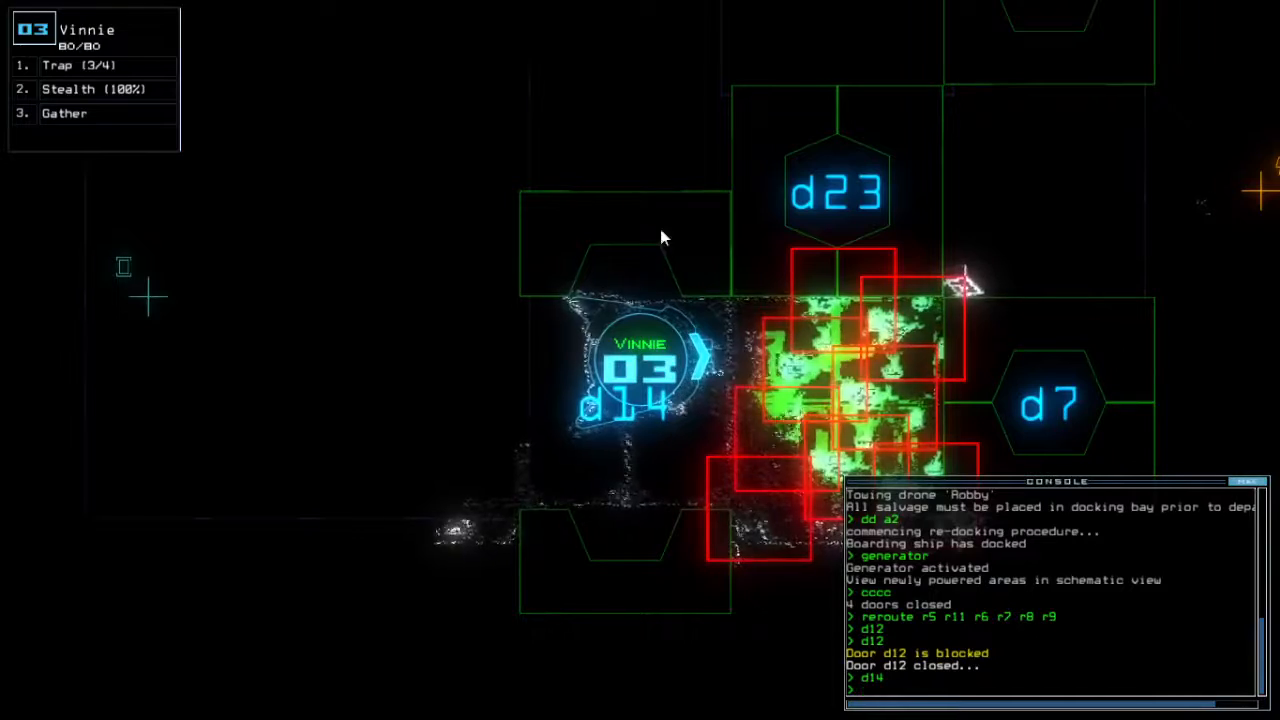
Step: Re-enable Vinnie's stealth and send it to d24 while re-docking at airlock a1
{"action": "left_click_drag", "start_coordinate": [1055, 481], "coordinate": [1055, 133]}
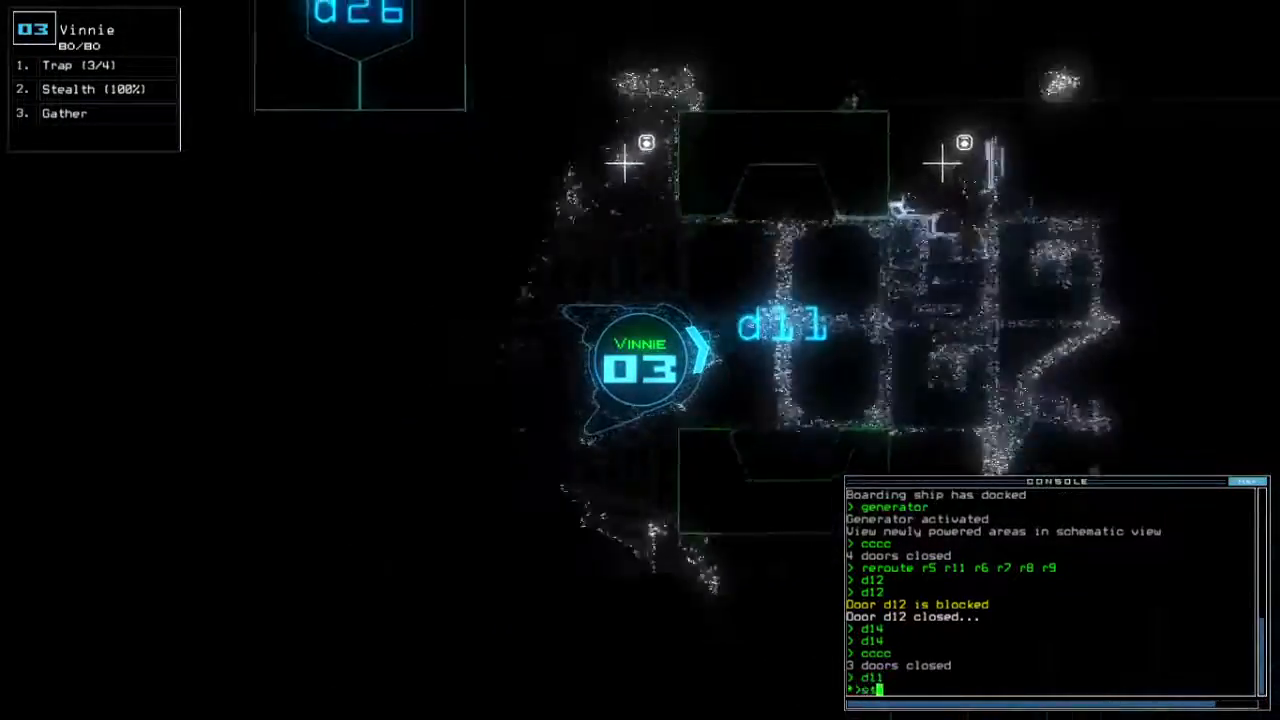
{"action": "type", "text": "st"}
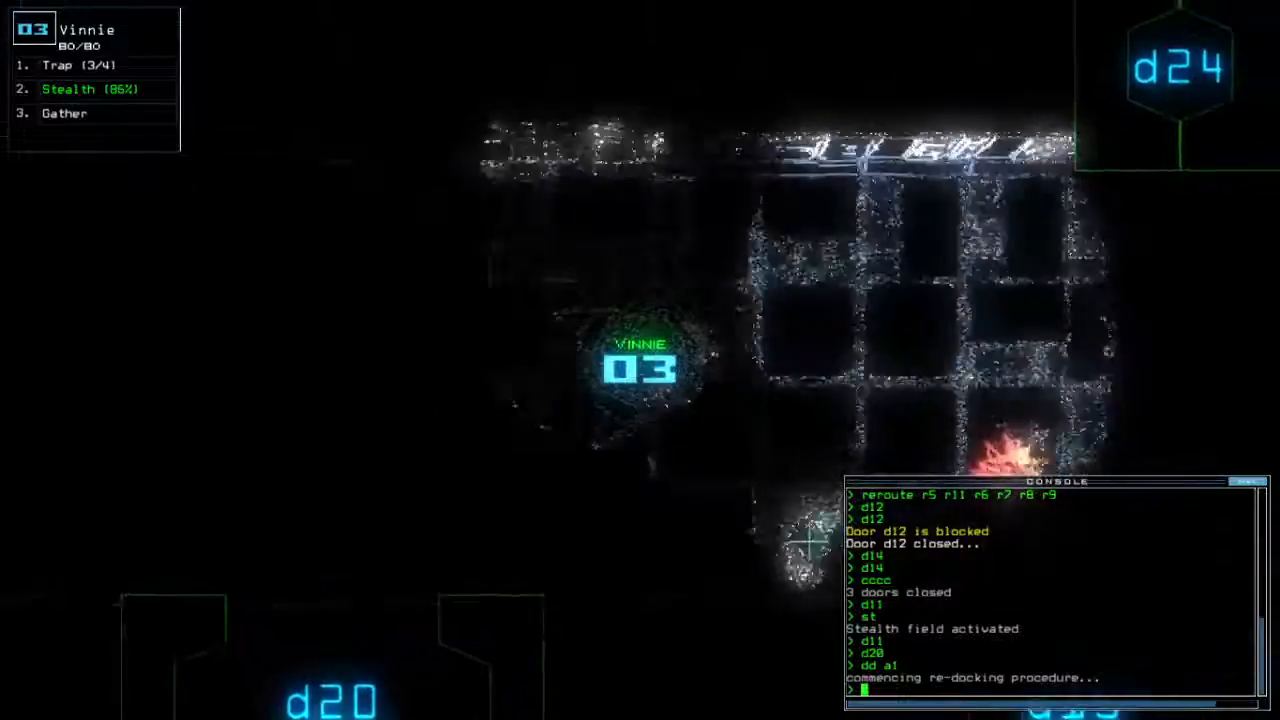
{"action": "type", "text": "d24"}
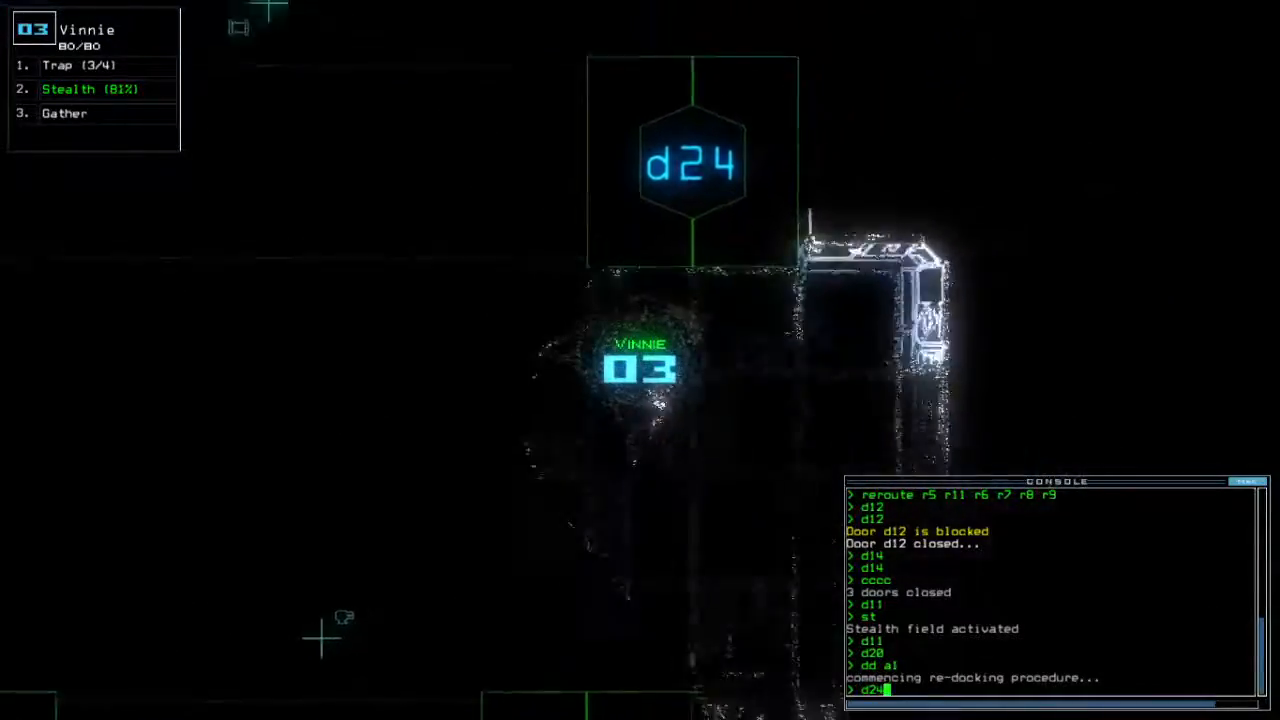